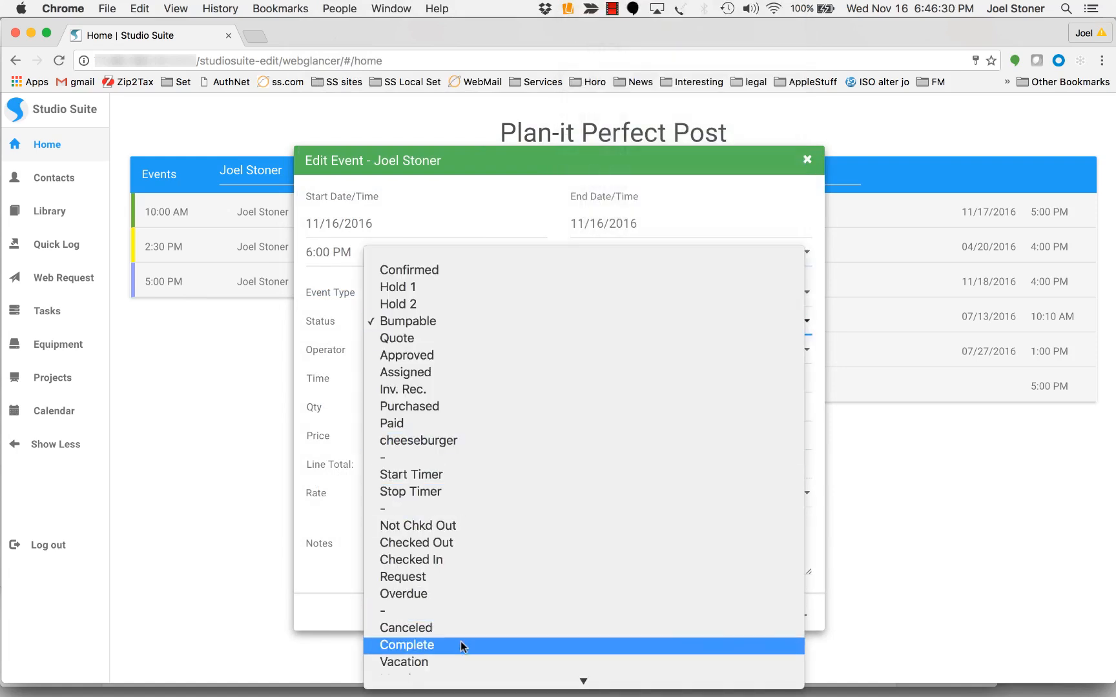
# Step: Set the 6:00 PM event's status to Complete and confirm the edit
pyautogui.click(407, 645)
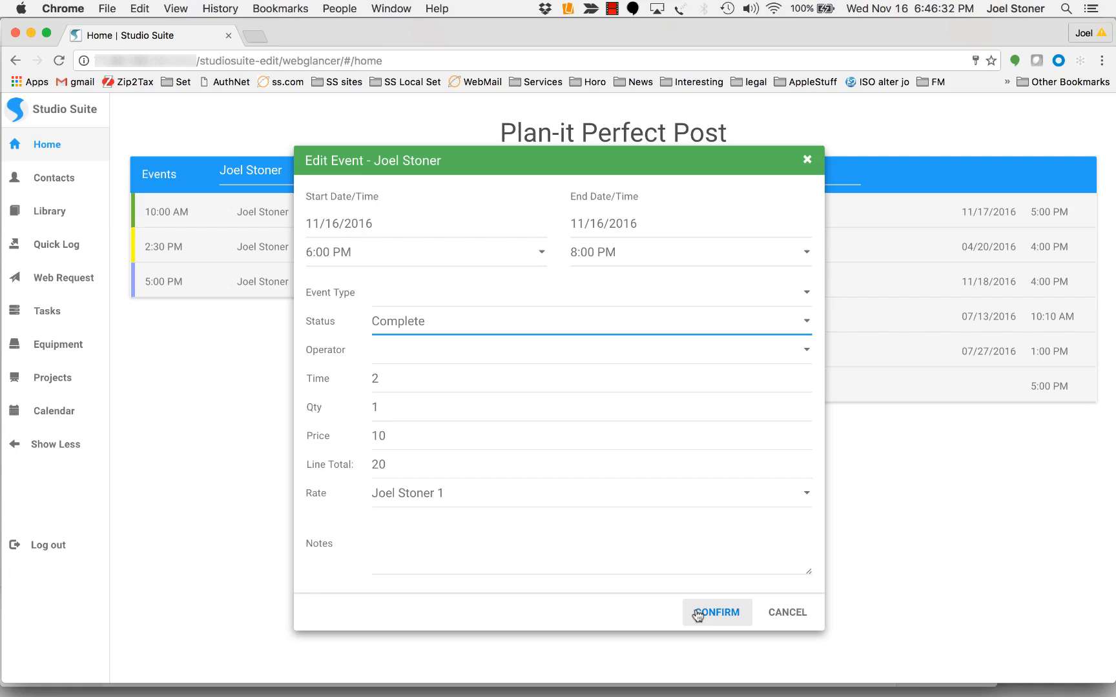
pyautogui.click(716, 613)
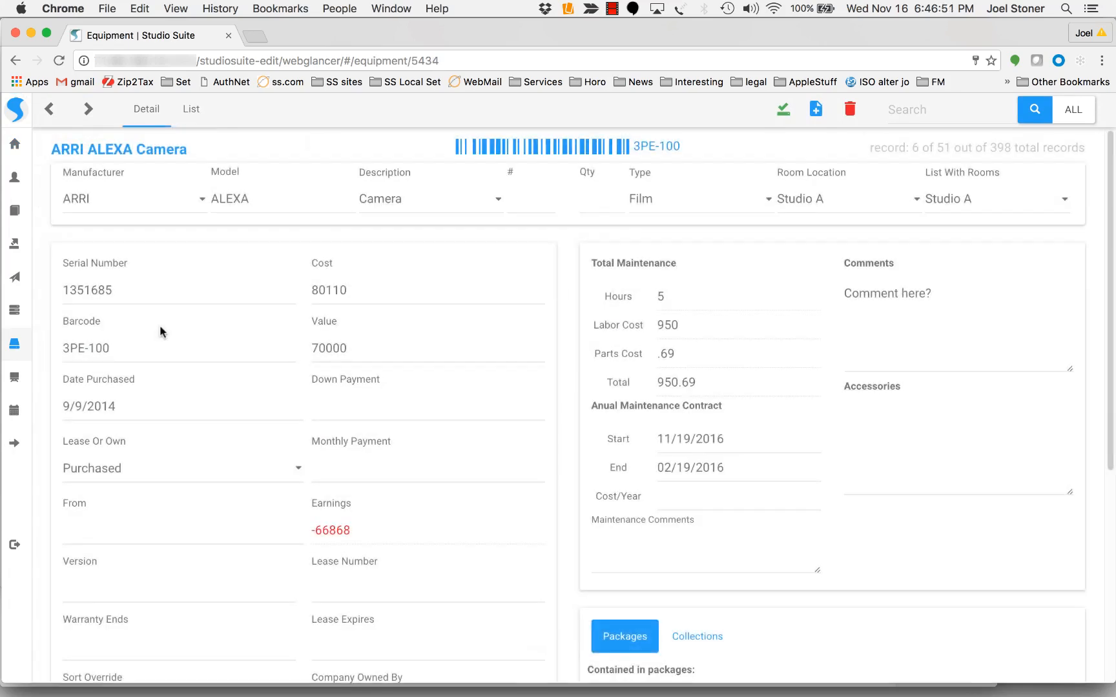
# Step: Scroll through the ARRI ALEXA Camera record's packages and contents, then back up
pyautogui.scroll(-3)
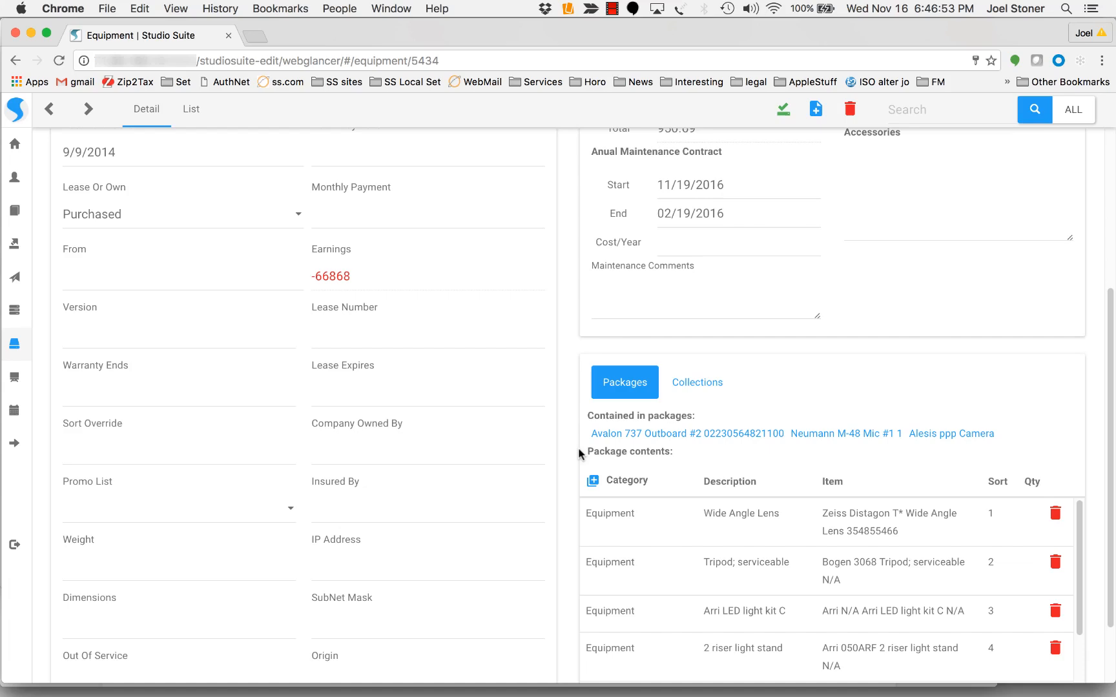
pyautogui.scroll(3)
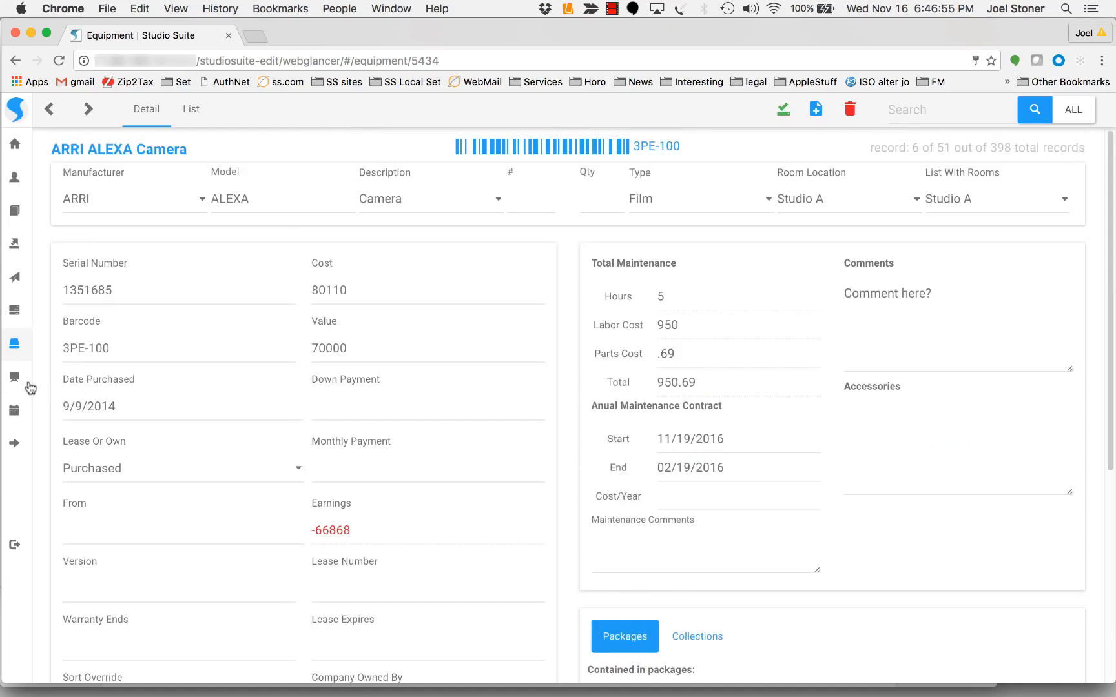
# Step: Open a Post-Production project and view its Joe Producer line item, cancelling without changes
pyautogui.click(15, 377)
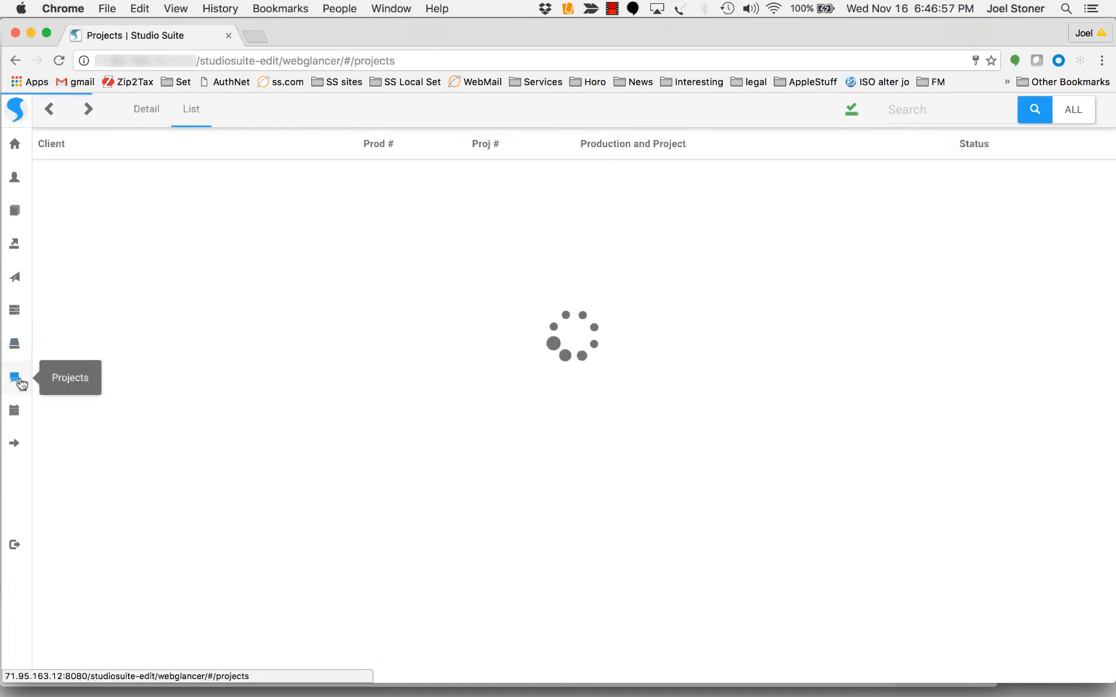
pyautogui.click(14, 378)
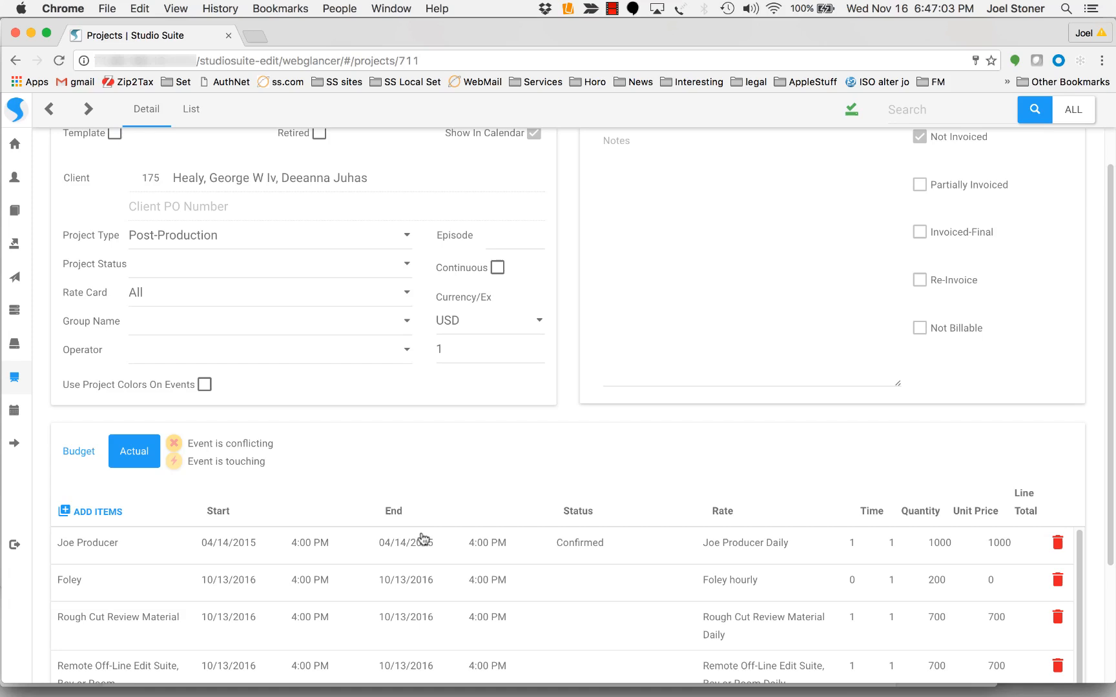
pyautogui.click(88, 544)
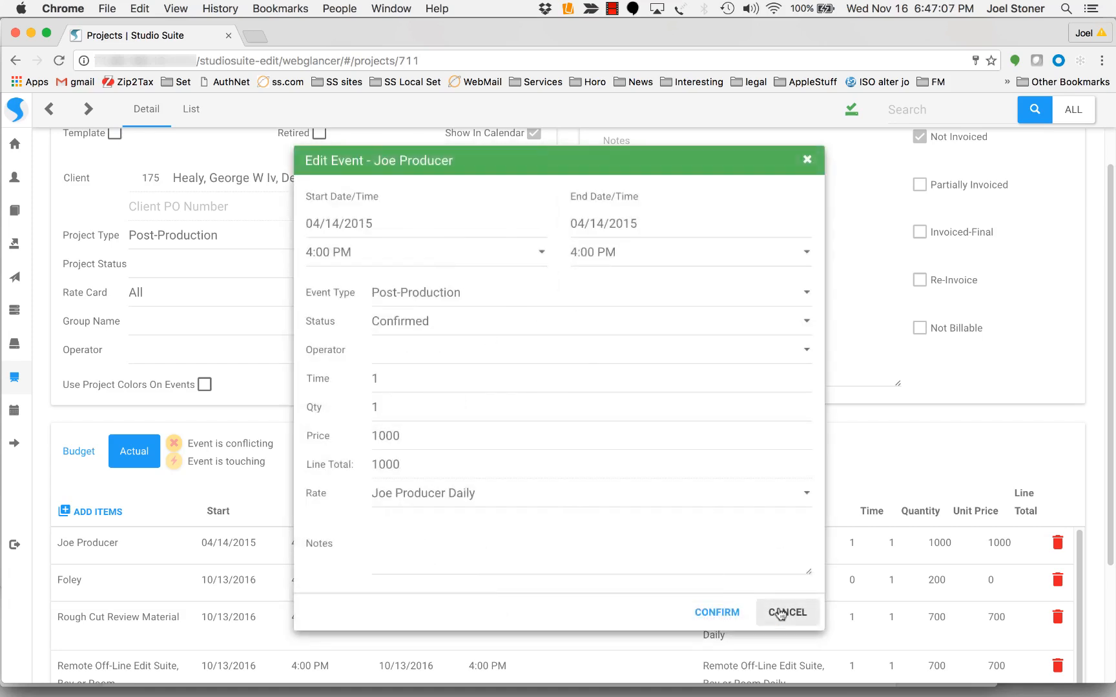
pyautogui.click(787, 613)
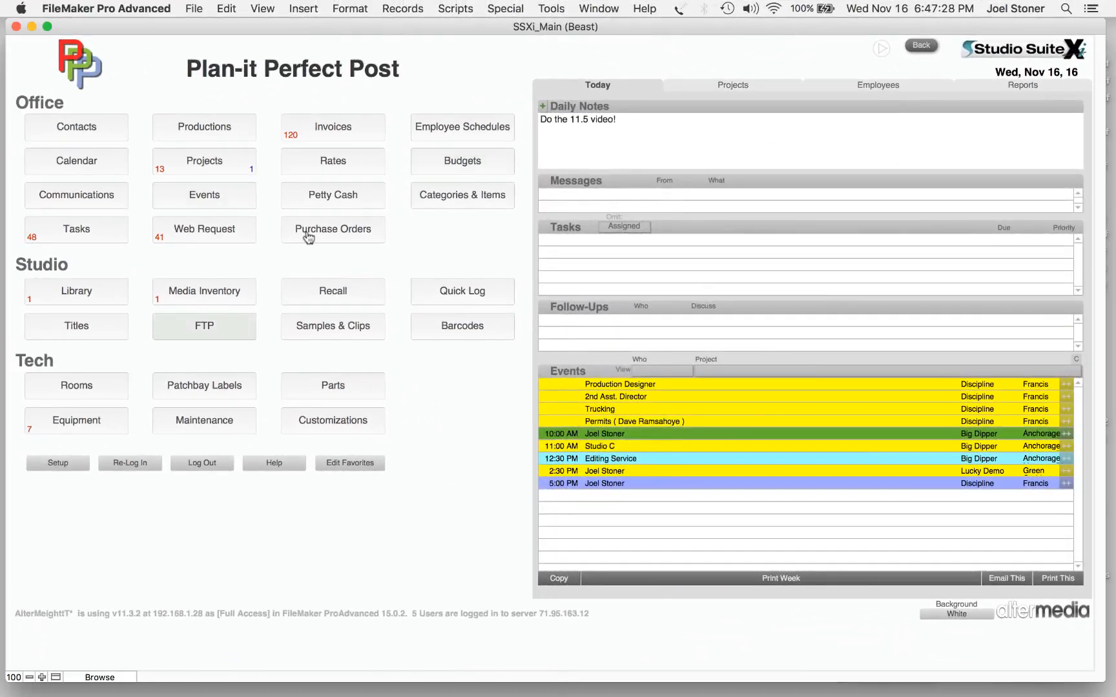
pyautogui.moveTo(226, 264)
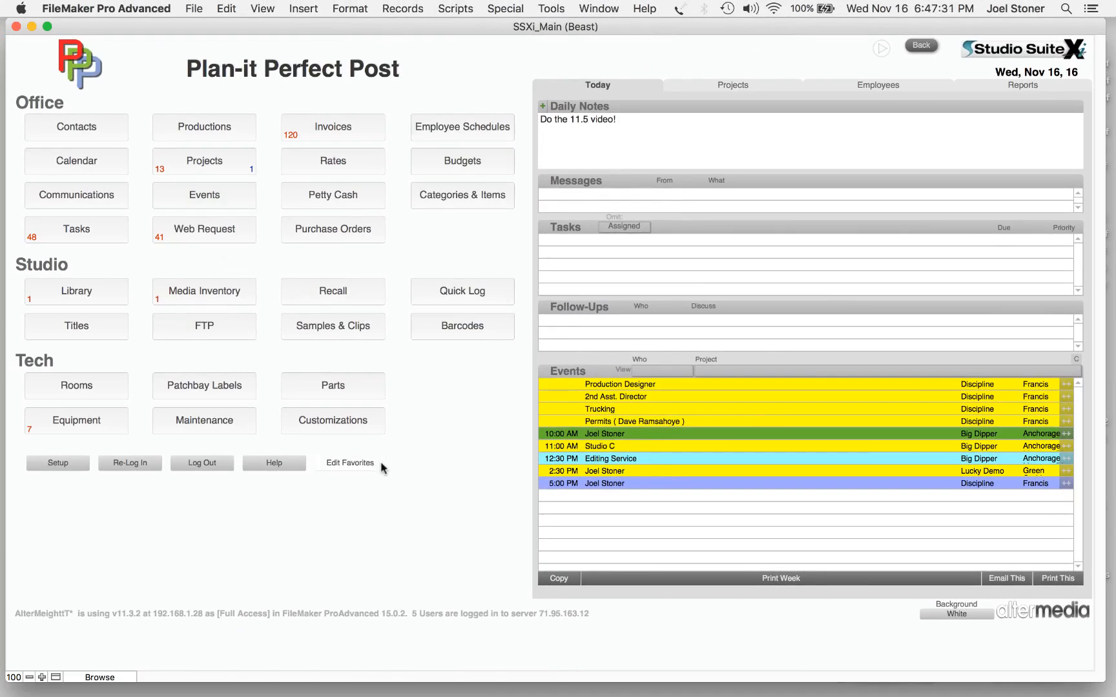
pyautogui.click(349, 463)
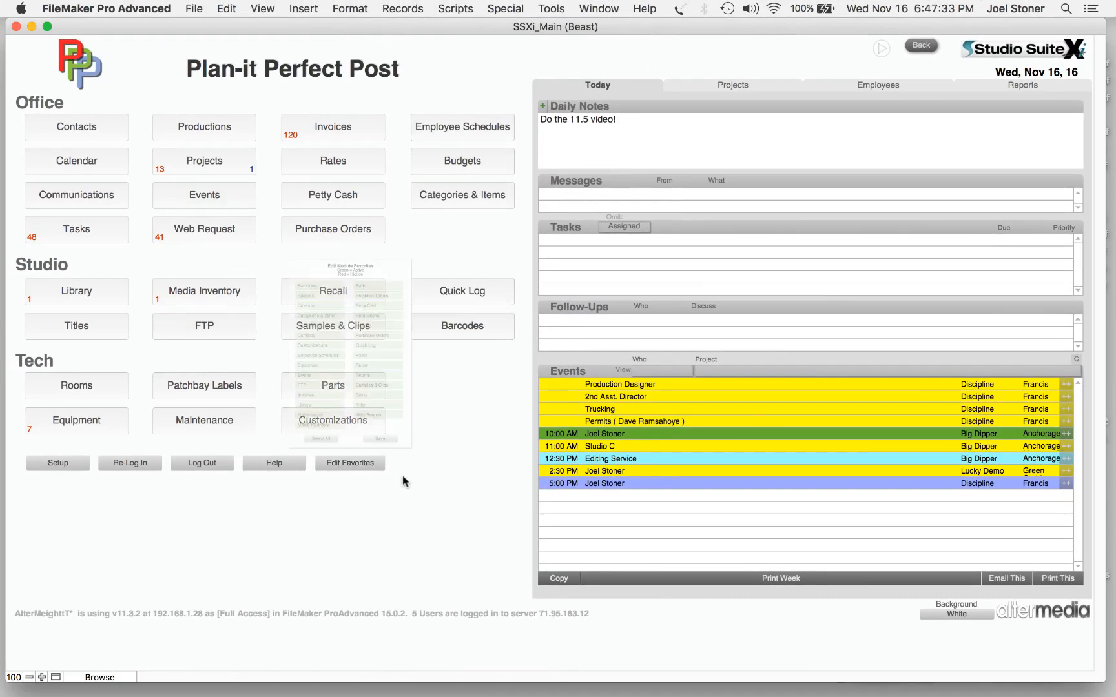
pyautogui.click(350, 463)
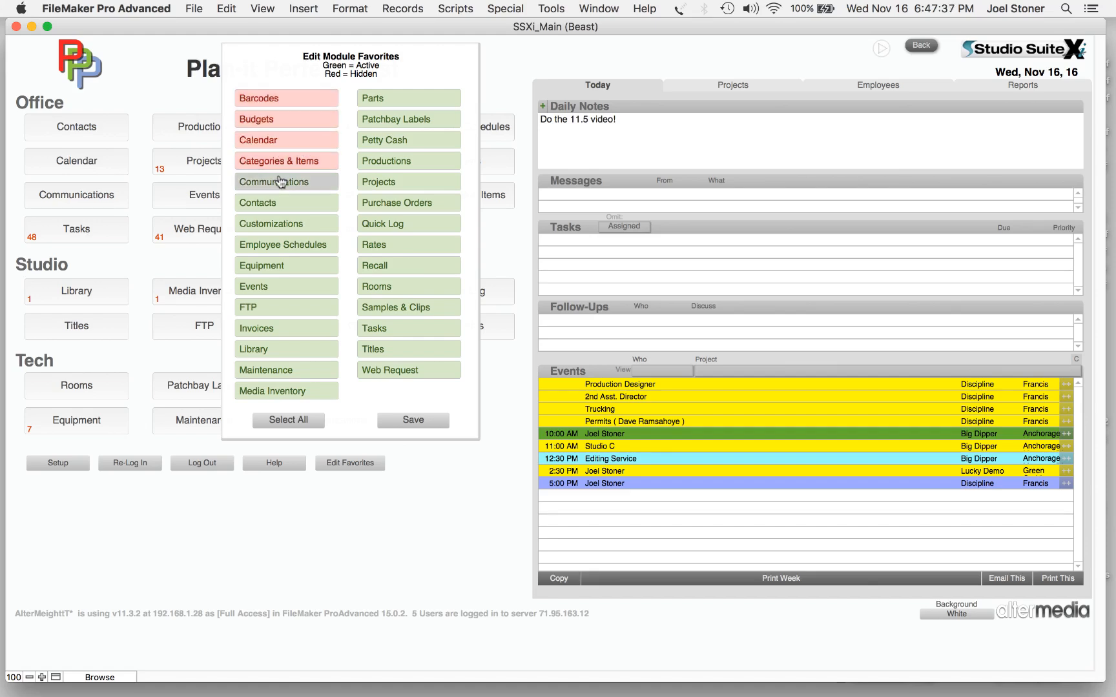
pyautogui.click(285, 182)
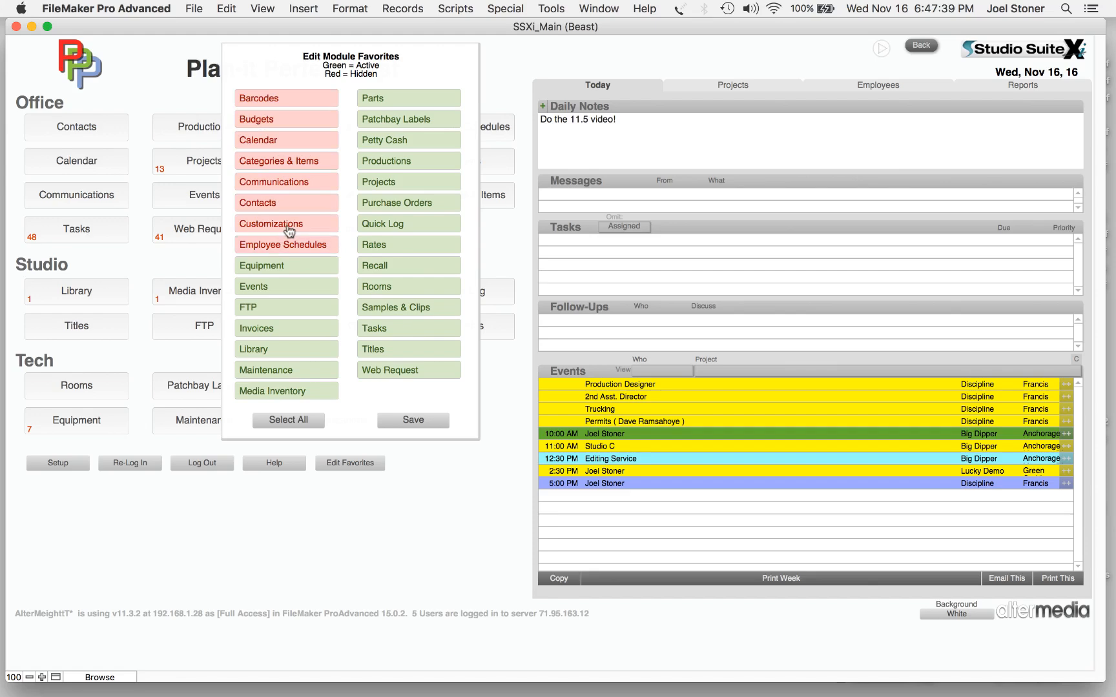
pyautogui.click(411, 420)
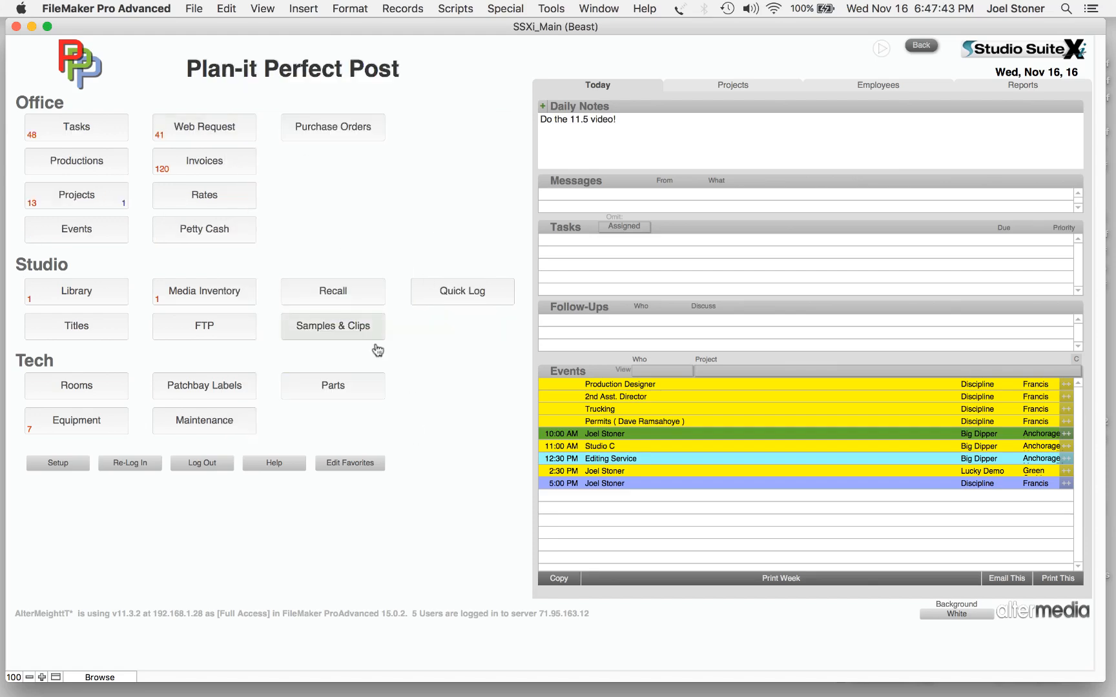
pyautogui.click(349, 462)
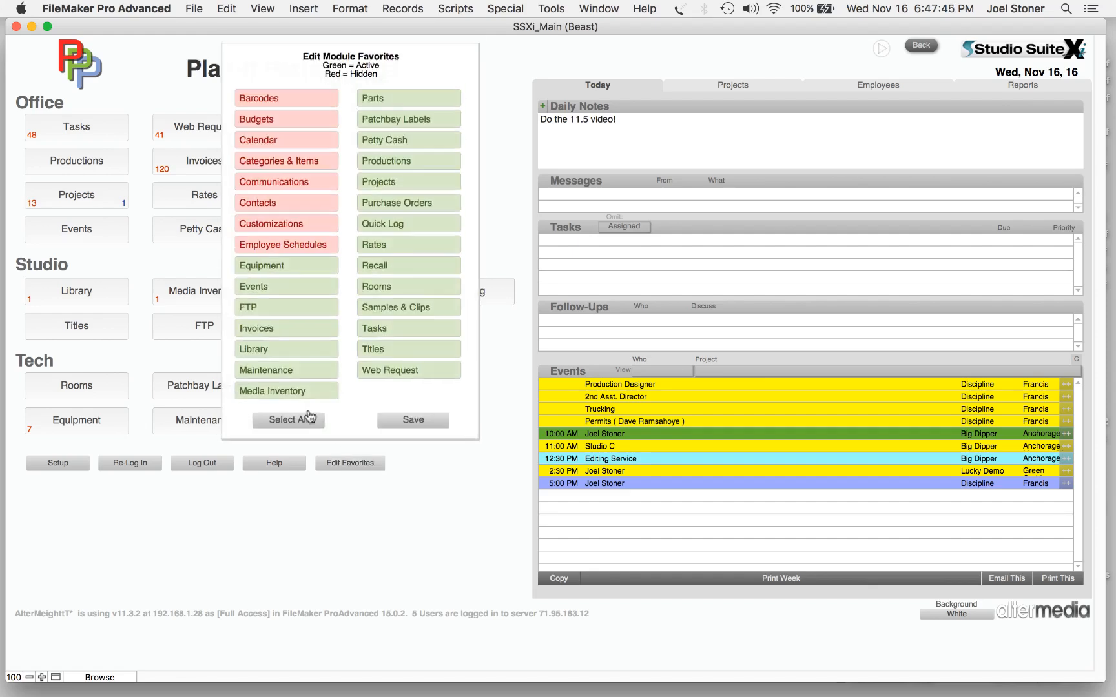
pyautogui.click(412, 420)
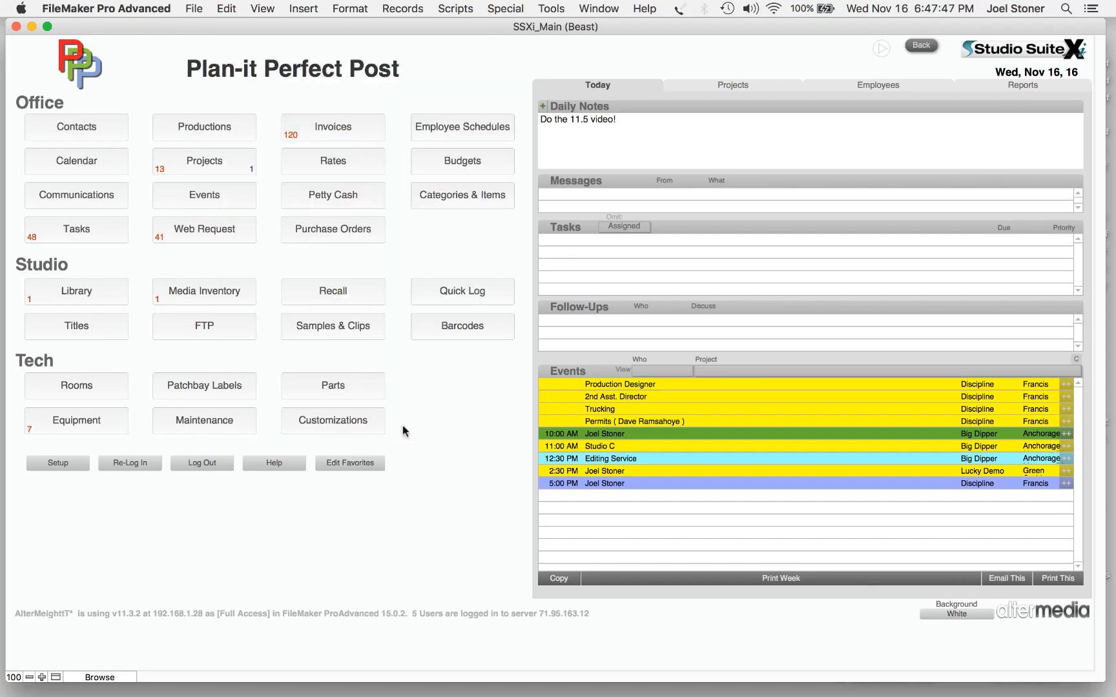
pyautogui.moveTo(430, 405)
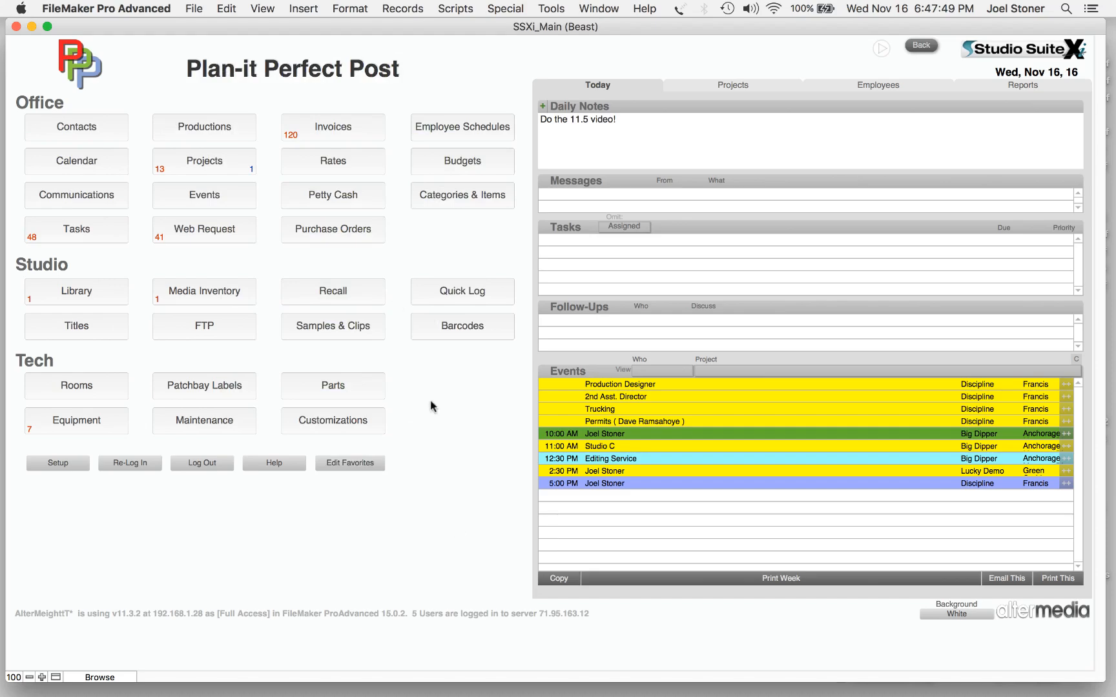
pyautogui.moveTo(456, 530)
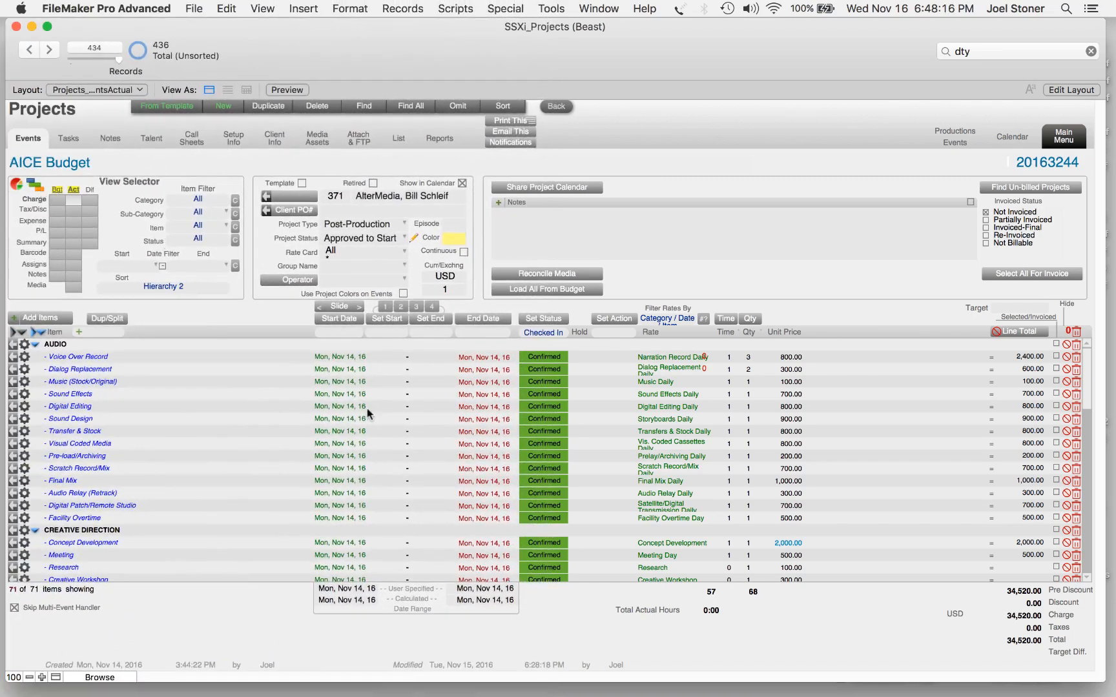
pyautogui.moveTo(60, 254)
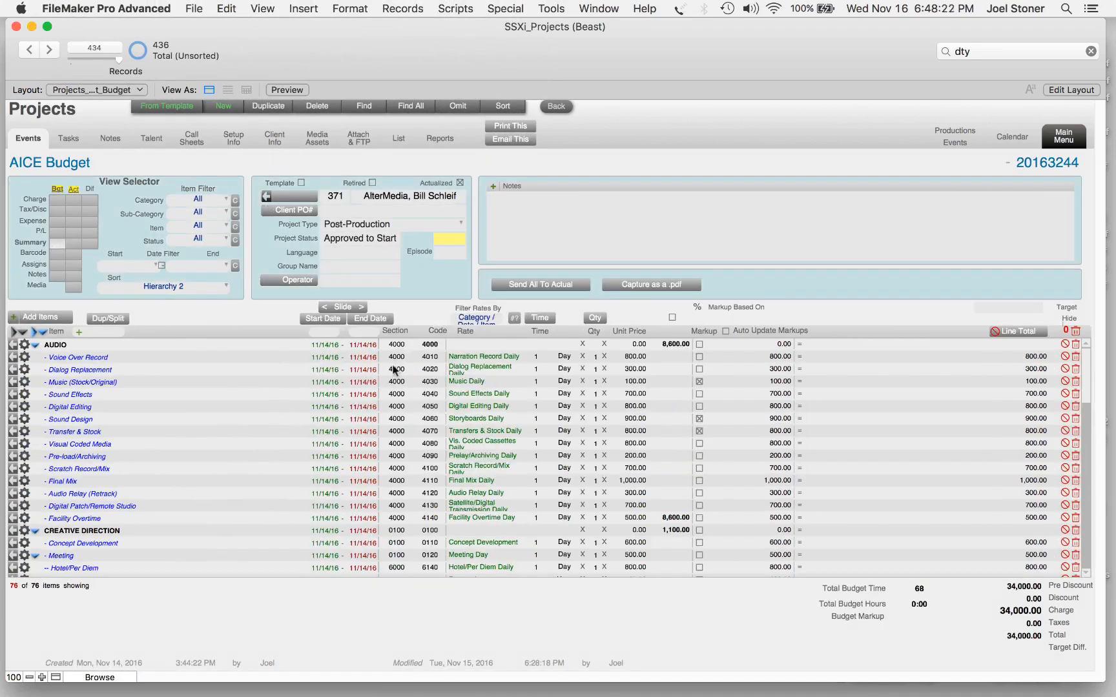
# Step: Select the Dialog Replacement line in the AICE Budget's budget view
pyautogui.click(395, 369)
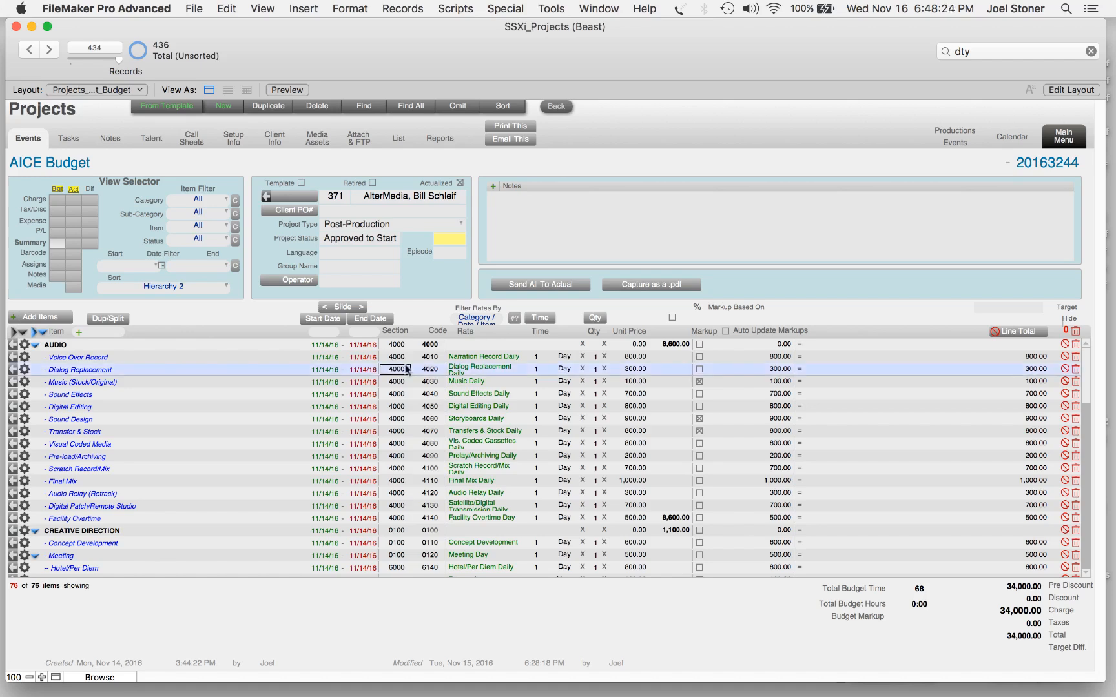
pyautogui.click(428, 369)
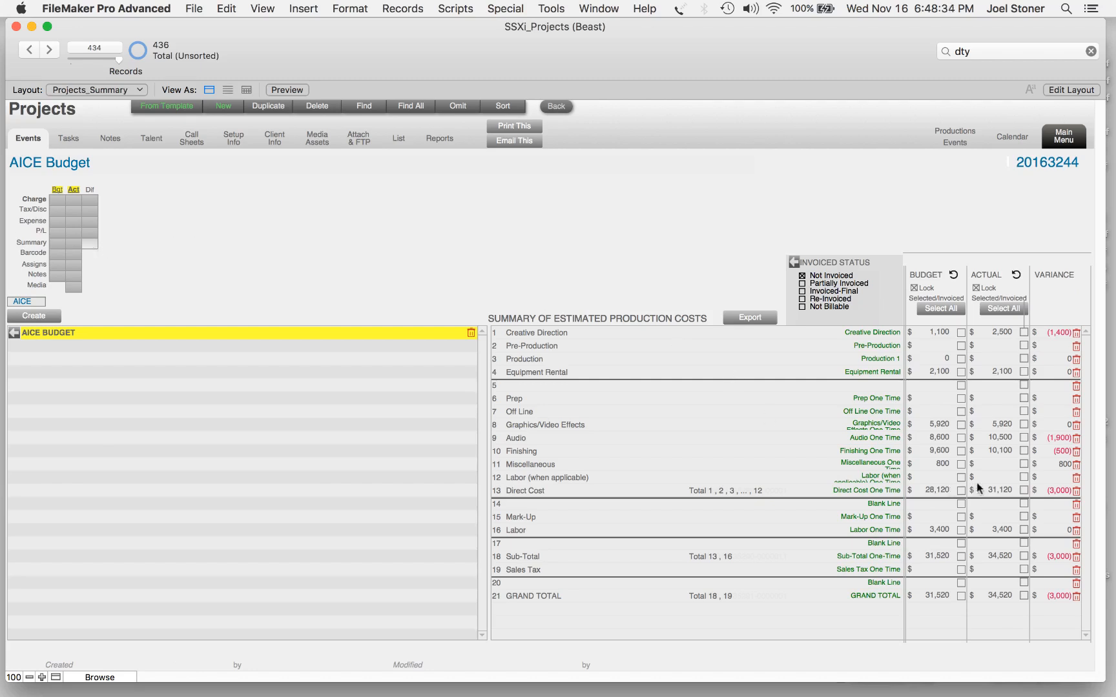
pyautogui.moveTo(813, 470)
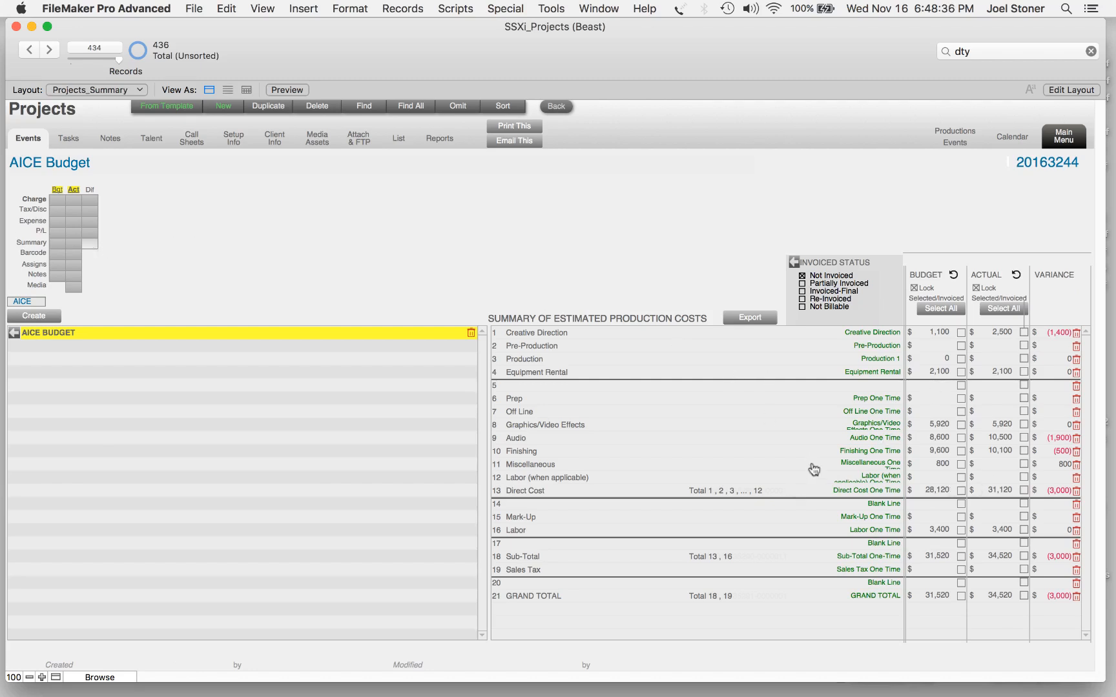
pyautogui.moveTo(577, 512)
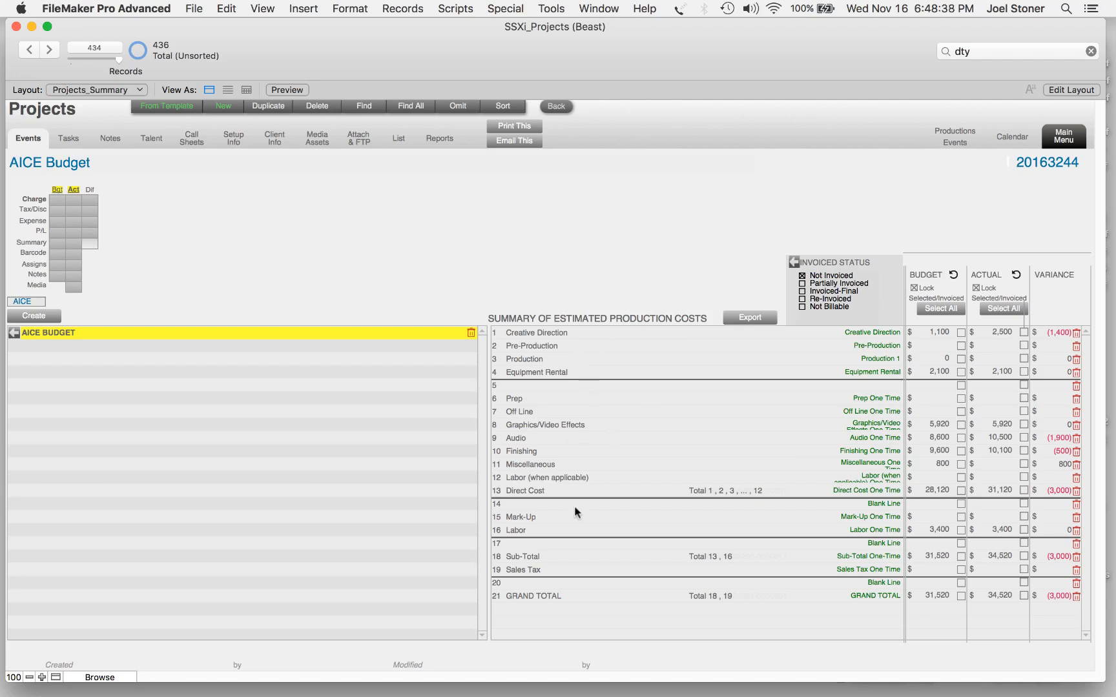
pyautogui.moveTo(942, 377)
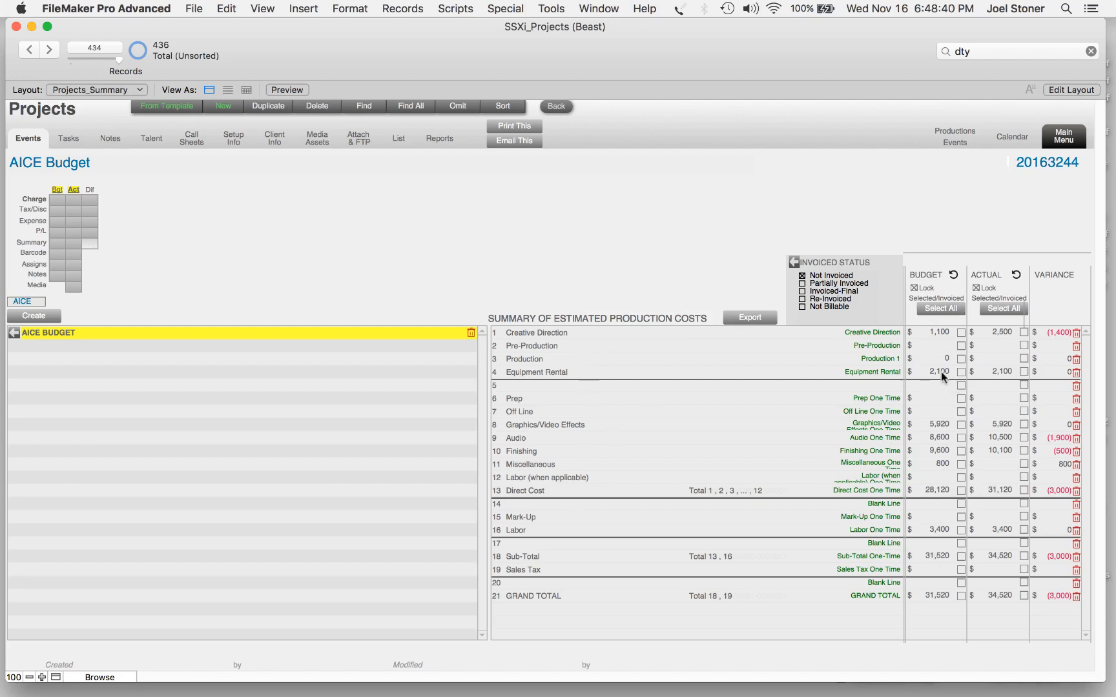
# Step: Show the Summary of Estimated Production Costs with budget, actual and variance totals
pyautogui.click(937, 371)
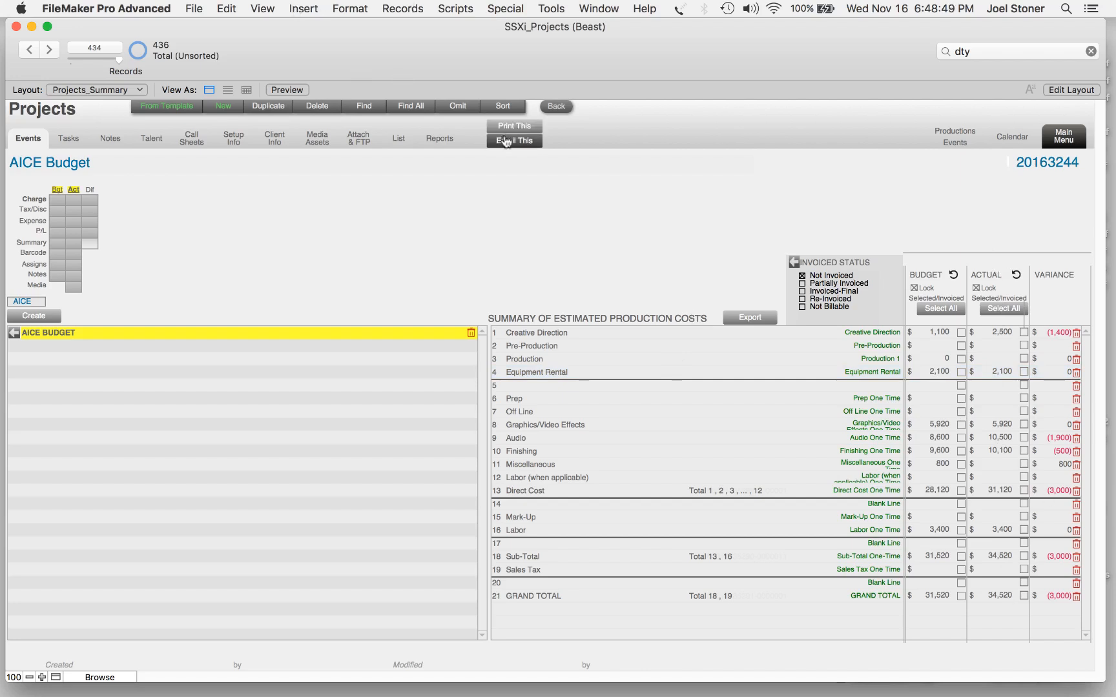
# Step: Print the AICE Budget summary, accepting Page Setup to reach the print preview
pyautogui.click(514, 126)
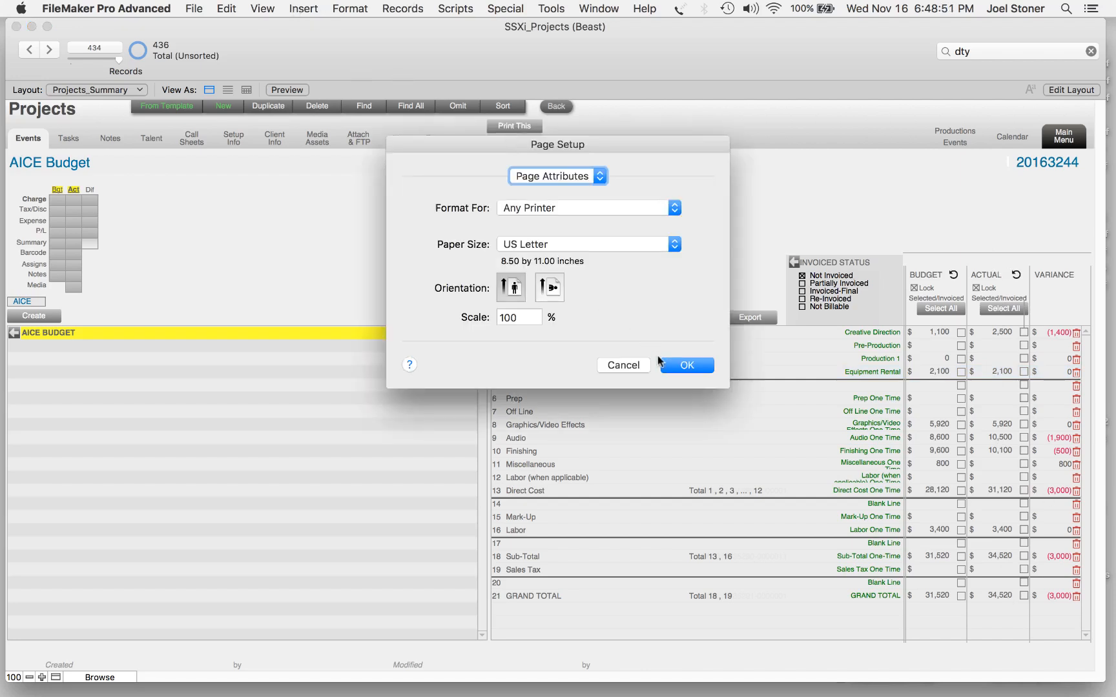
pyautogui.click(684, 365)
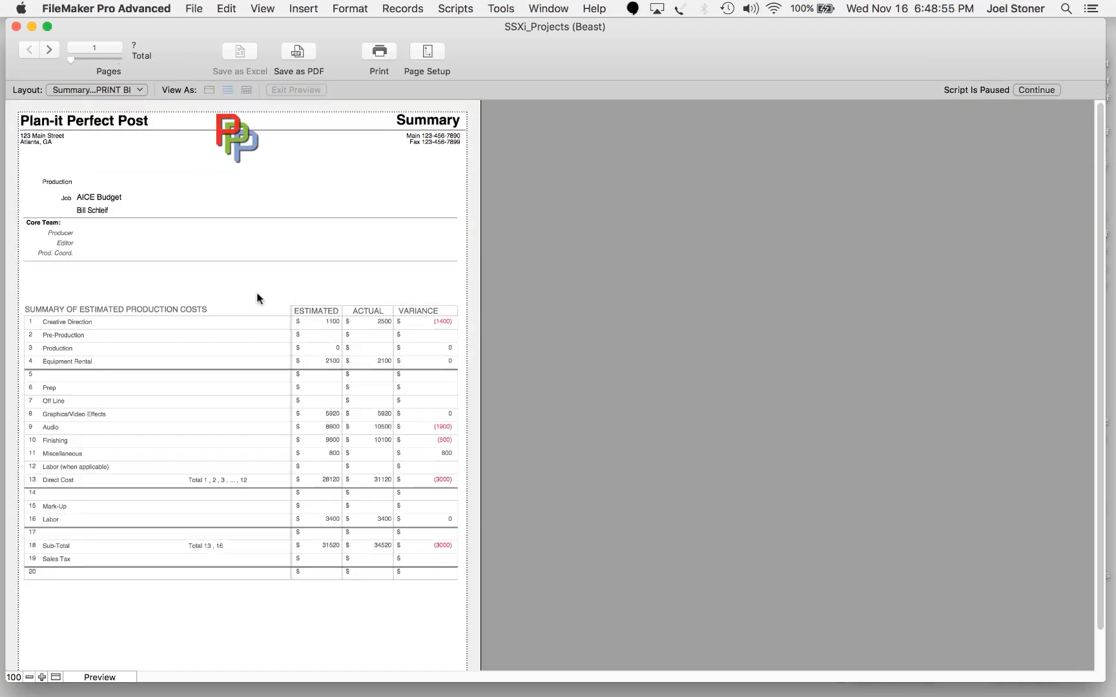
pyautogui.click(49, 49)
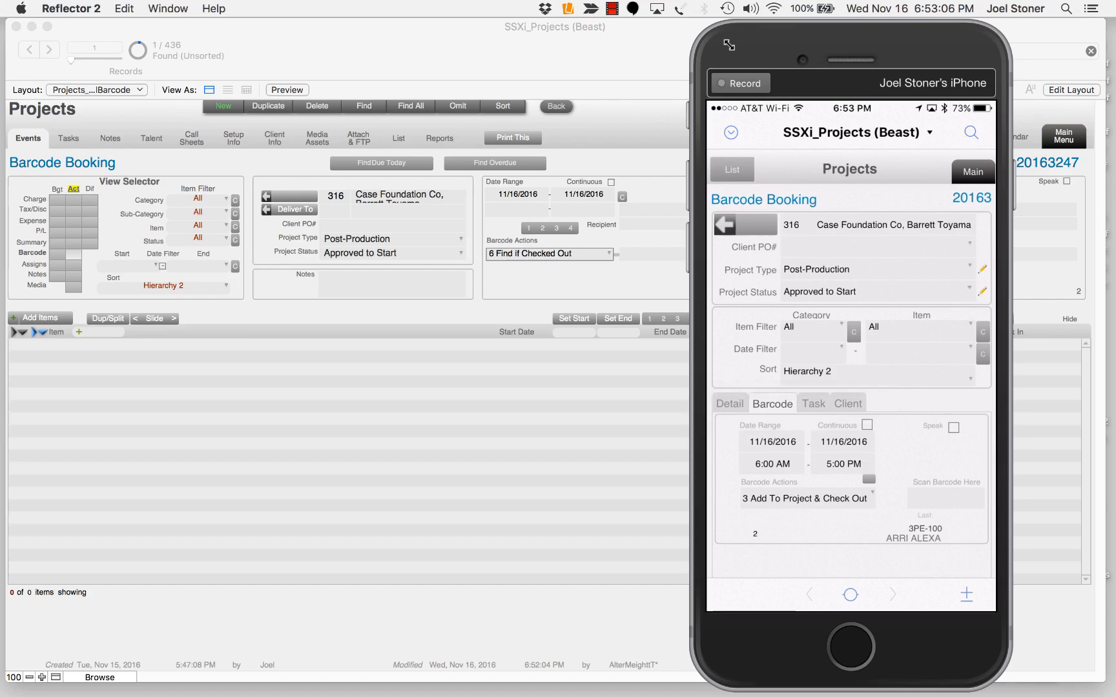
# Step: Tap the Scan Barcode Here field twice to launch the iPhone camera scanner
pyautogui.click(945, 492)
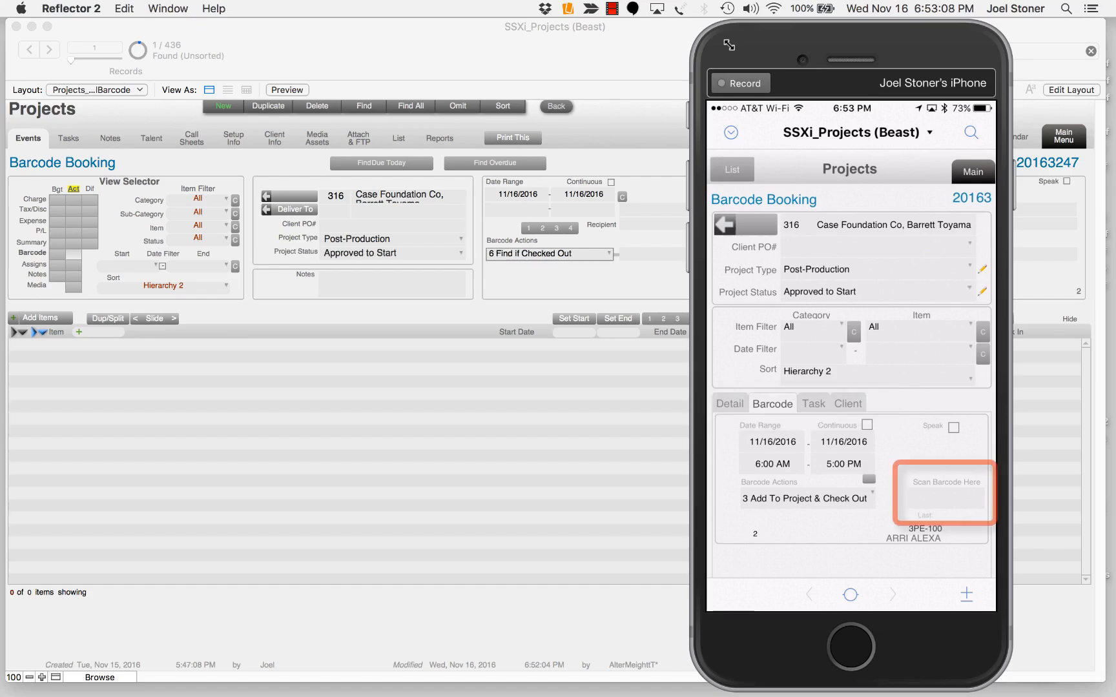
pyautogui.click(945, 492)
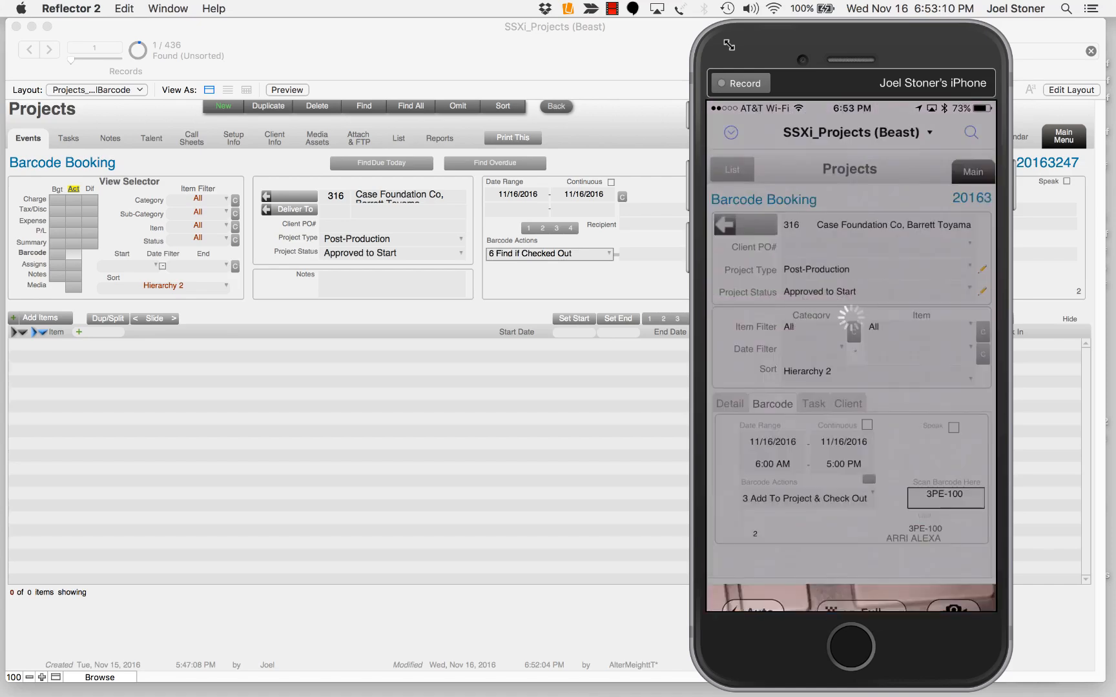